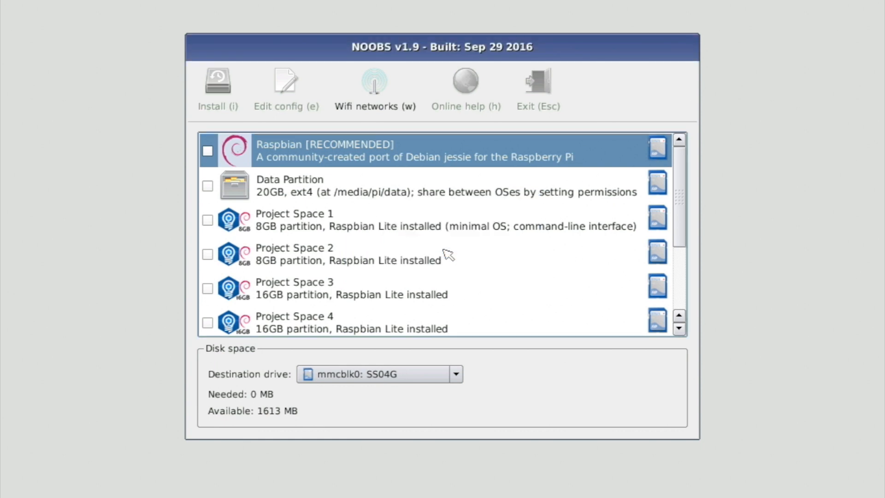
# Target the external sda Elements 25A2 drive, accept reformatting, and tick every OS entry including Project Space 5.
pyautogui.click(454, 374)
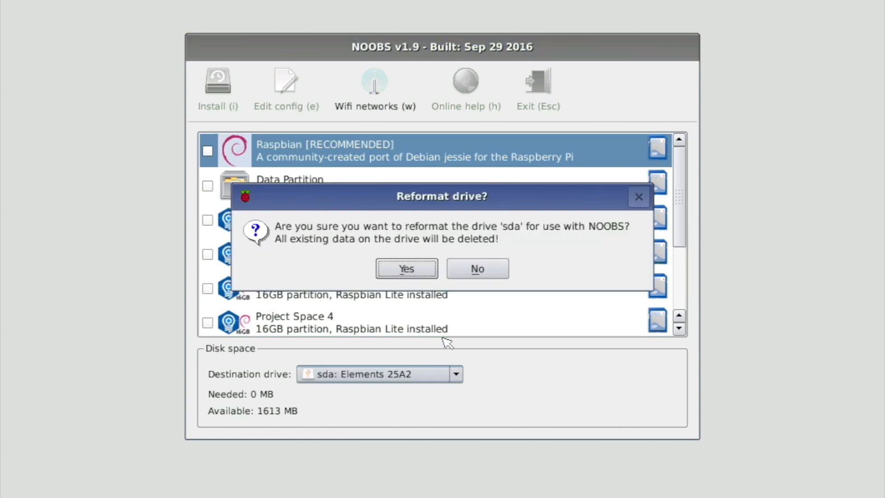
pyautogui.click(406, 268)
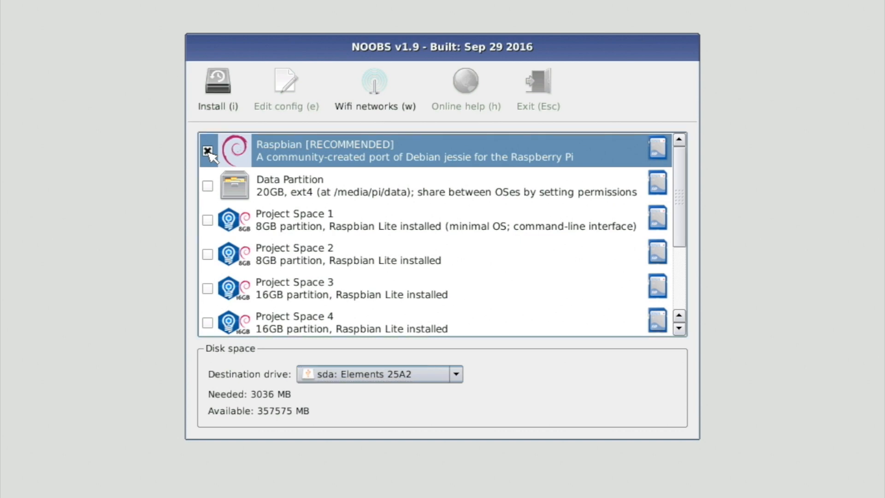
pyautogui.click(207, 187)
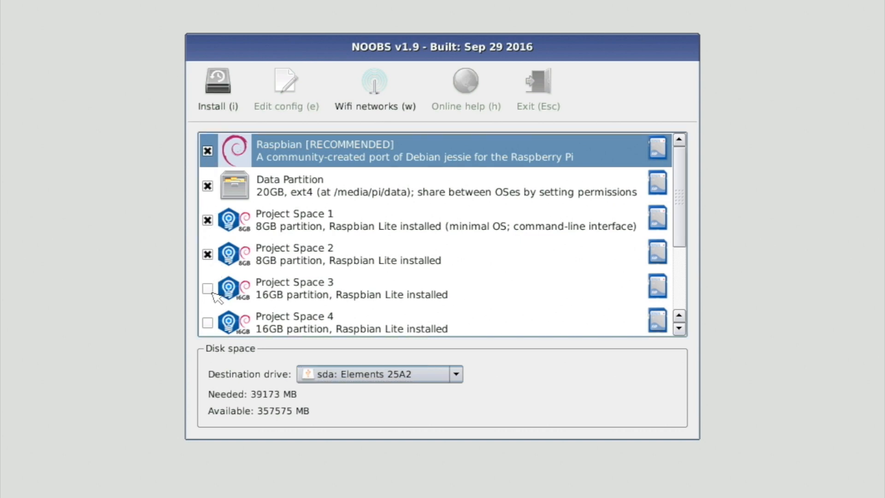
pyautogui.scroll(-3)
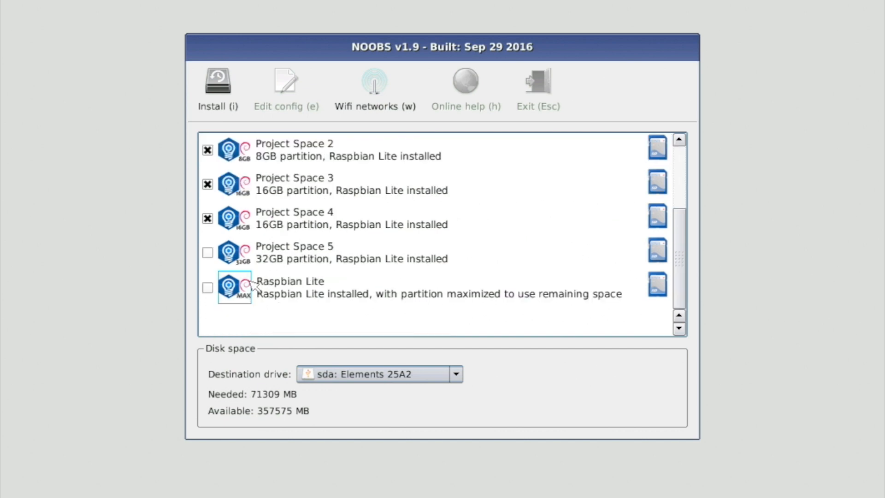
pyautogui.moveTo(213, 252)
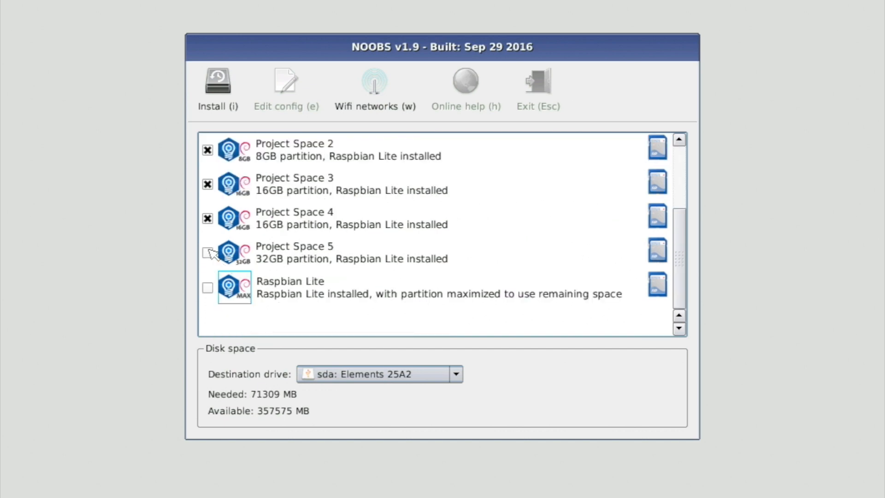
pyautogui.click(208, 253)
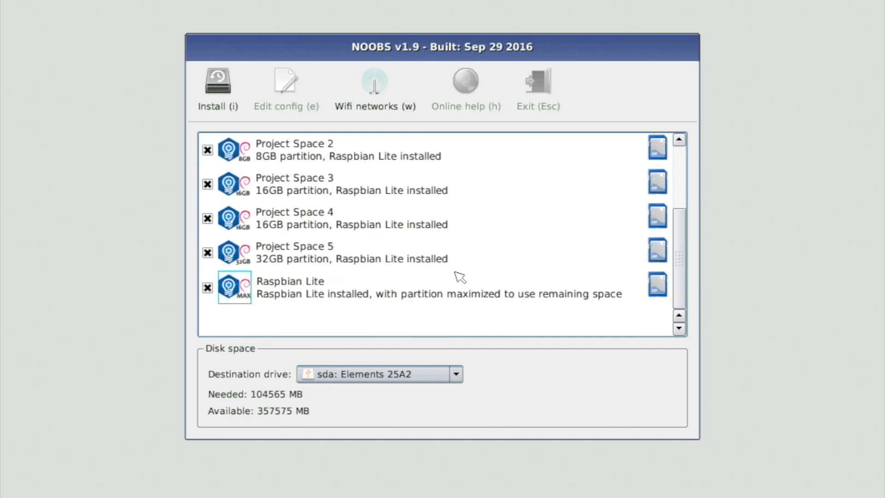
pyautogui.scroll(3)
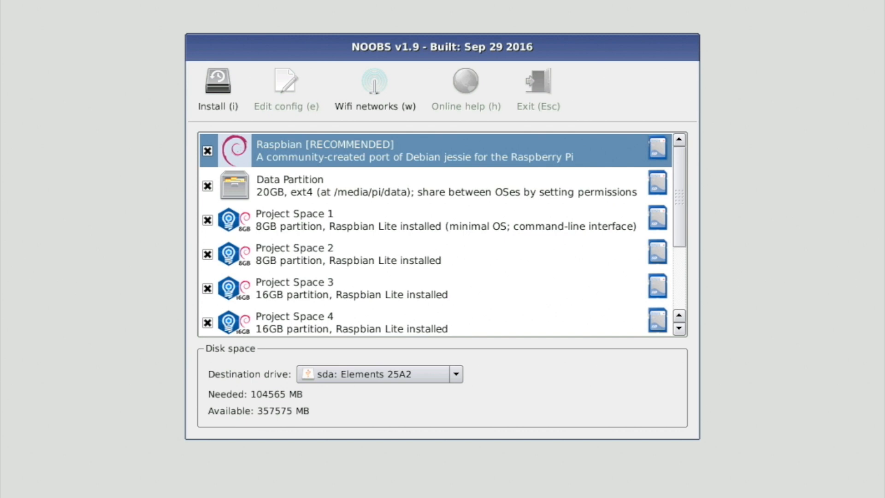
# Start the multi-OS install and accept overwriting the drive's existing data.
pyautogui.click(217, 90)
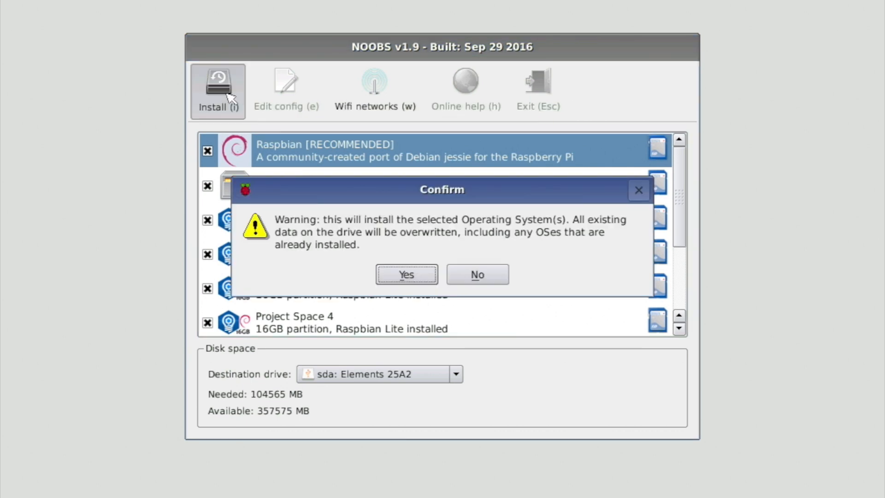
pyautogui.click(406, 274)
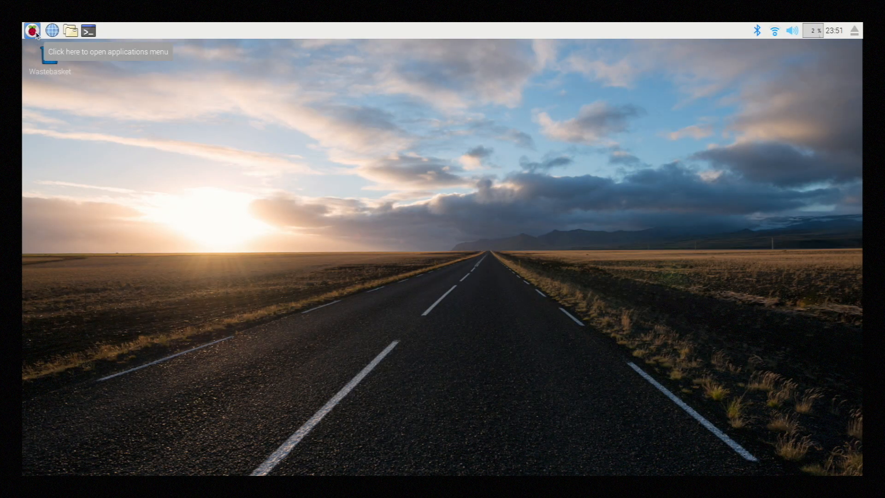
pyautogui.click(32, 31)
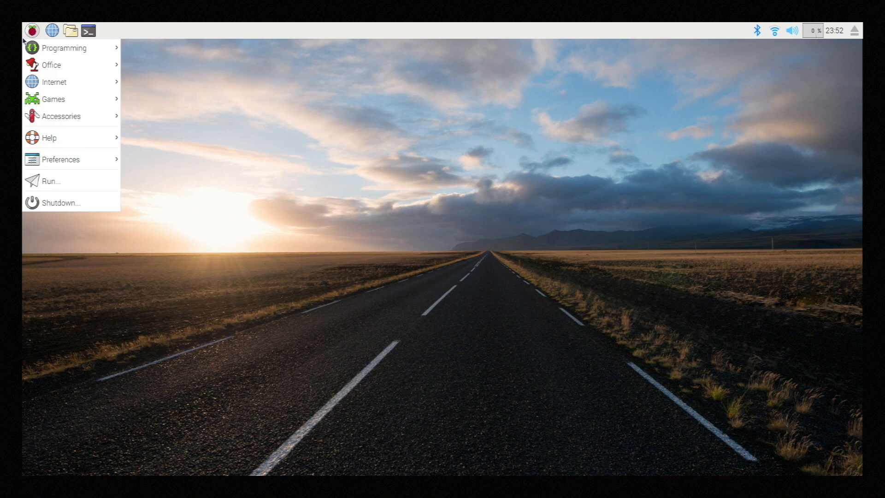
pyautogui.click(32, 31)
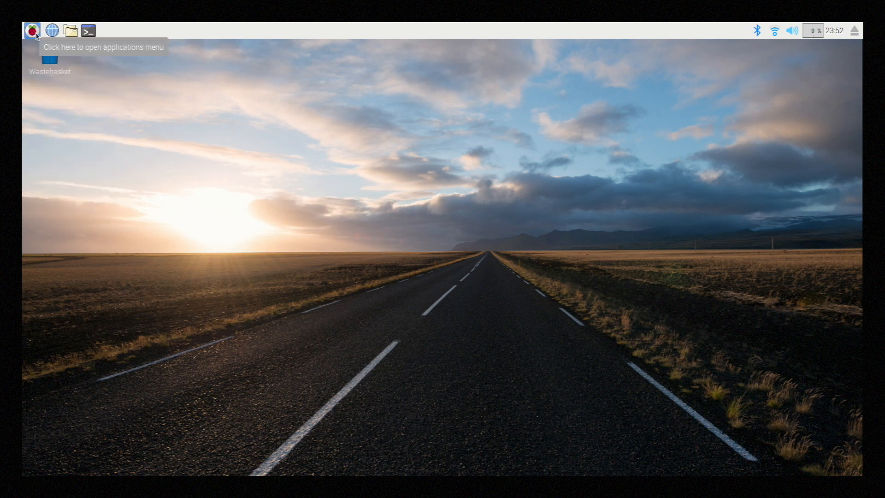
pyautogui.moveTo(70, 31)
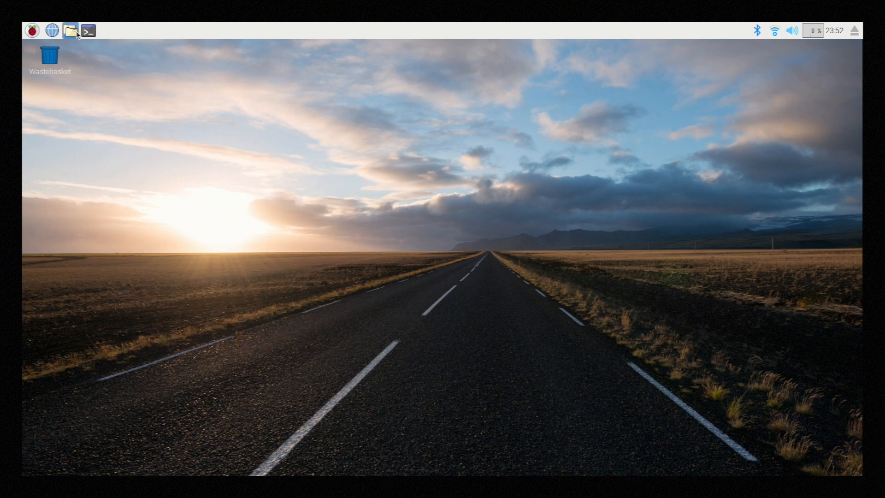
pyautogui.moveTo(88, 31)
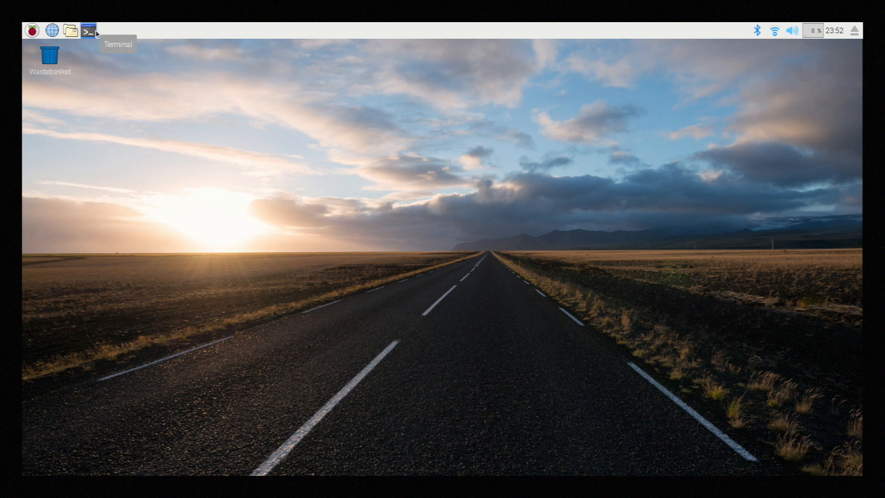
pyautogui.moveTo(756, 30)
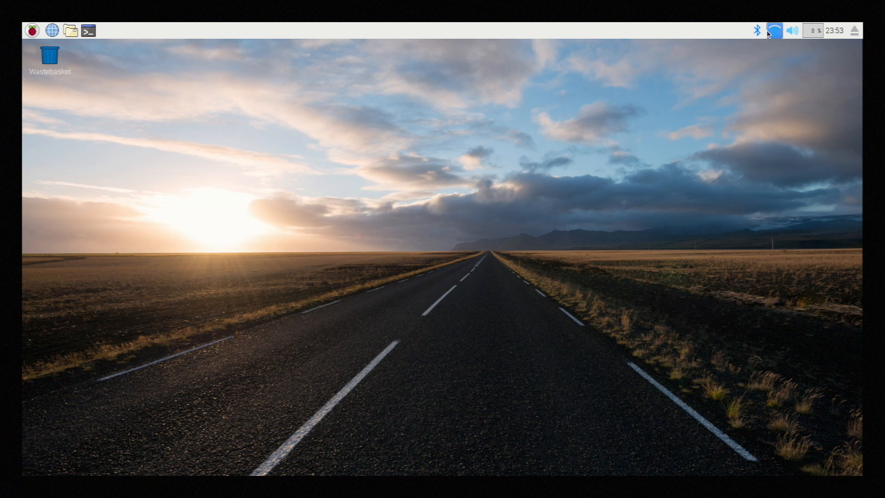
pyautogui.moveTo(39, 41)
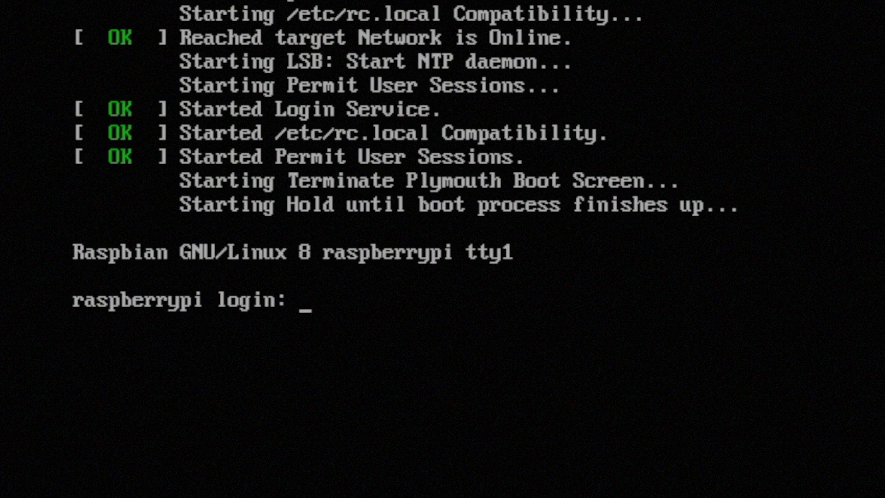
# Enter the username pi at the Raspbian Lite console login prompt.
pyautogui.write('pi')
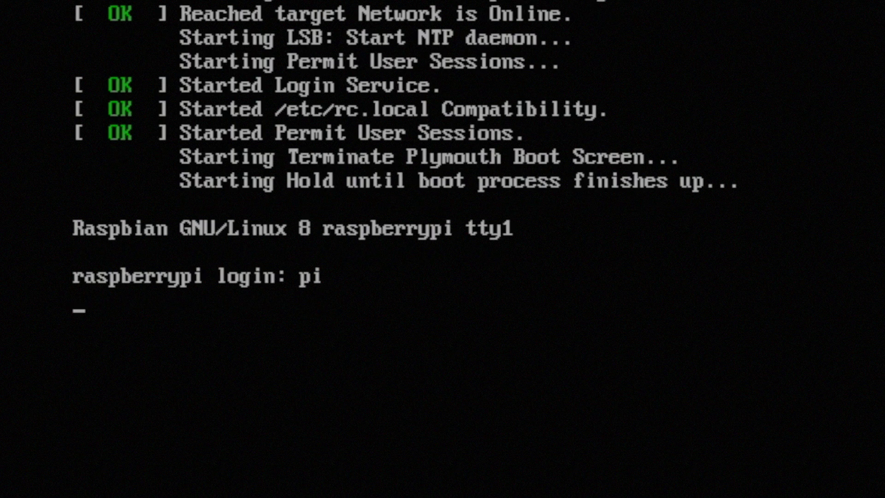
pyautogui.press('Return')
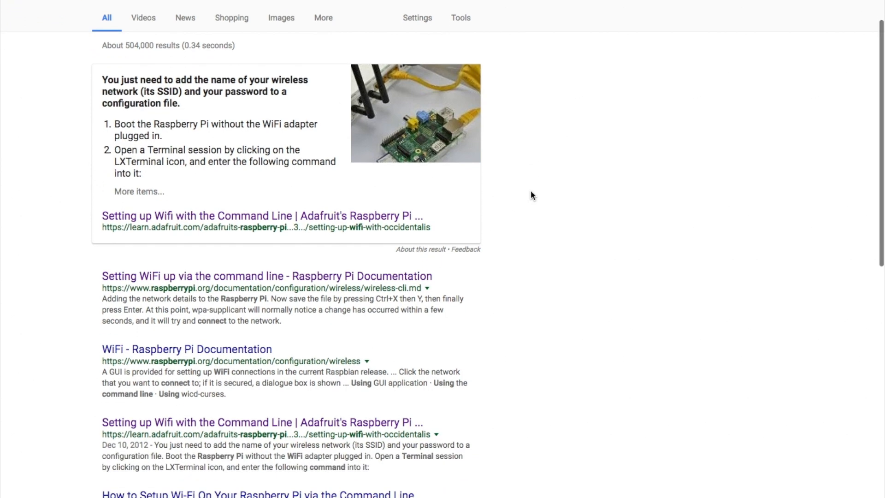
pyautogui.scroll(-3)
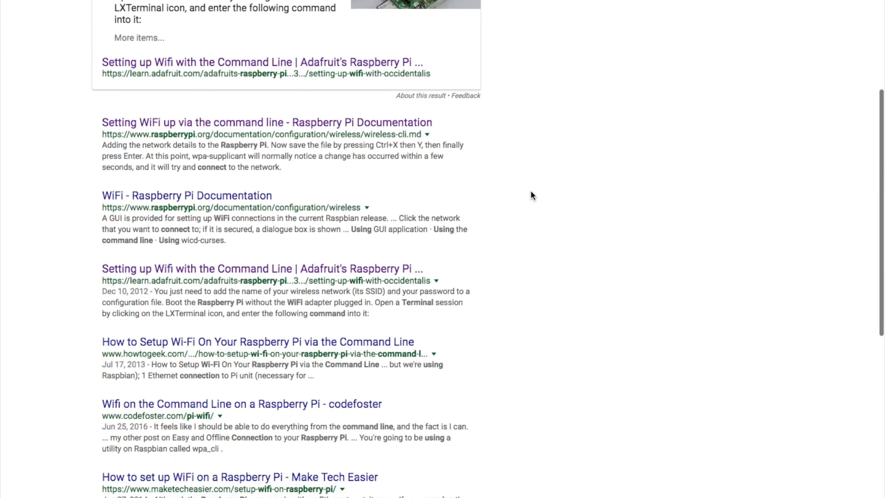
pyautogui.scroll(-3)
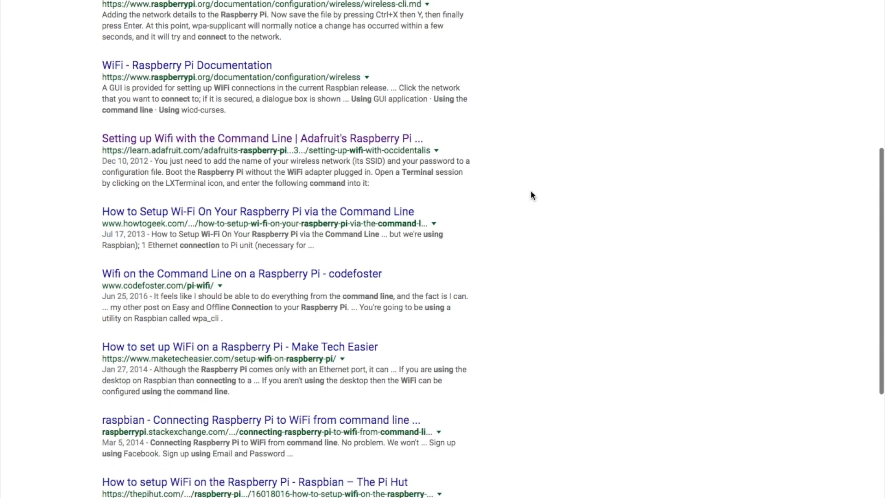
pyautogui.scroll(-3)
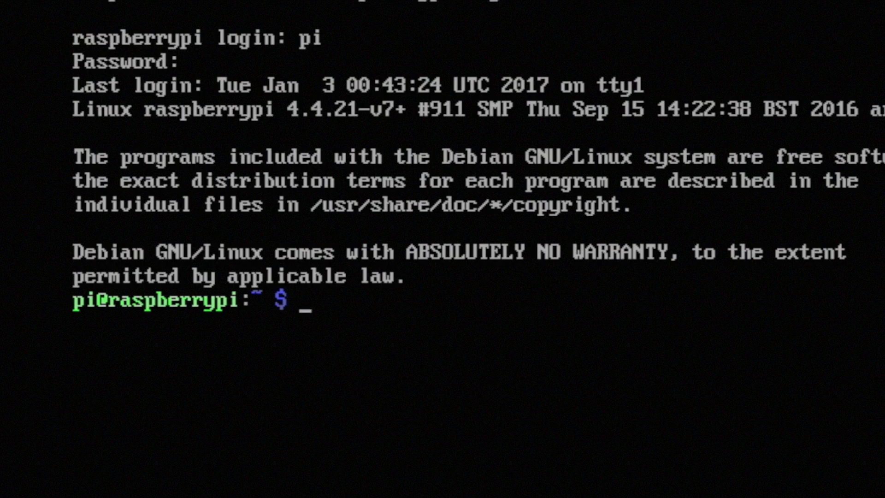
# Run sudo nano /etc/wpa_supplicant/wpa_supplicant.conf to edit the WiFi configuration.
pyautogui.write('sudo nano /etc/wpa_supplicant/wpa_supplicant.conf')
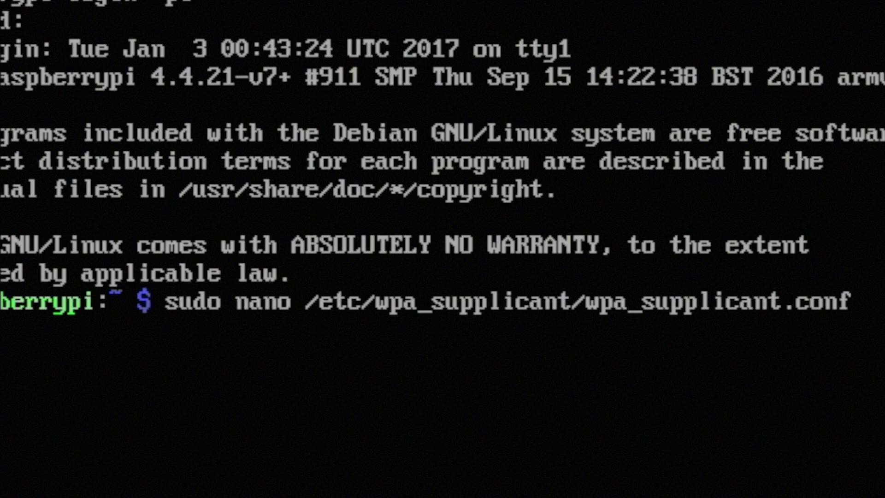
pyautogui.press('Return')
pyautogui.write('su')
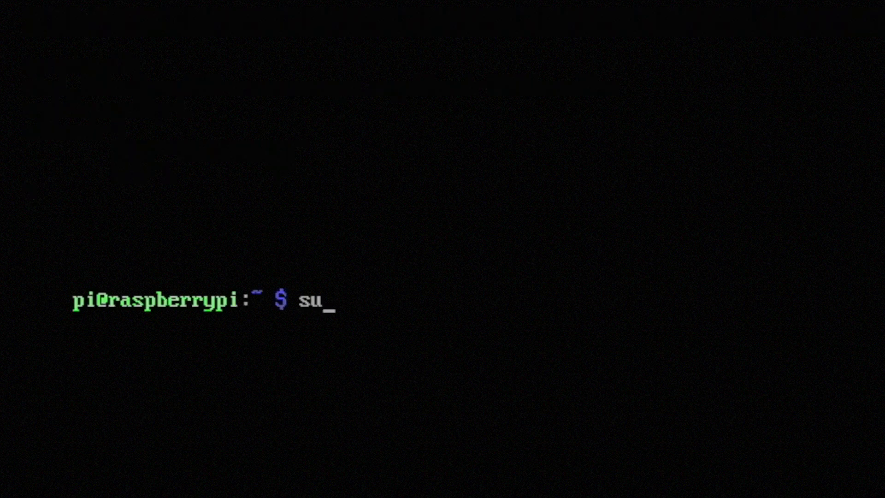
# Run apt-get update, apt-get upgrade, then apt-get install kodi to completion.
pyautogui.press('Return')
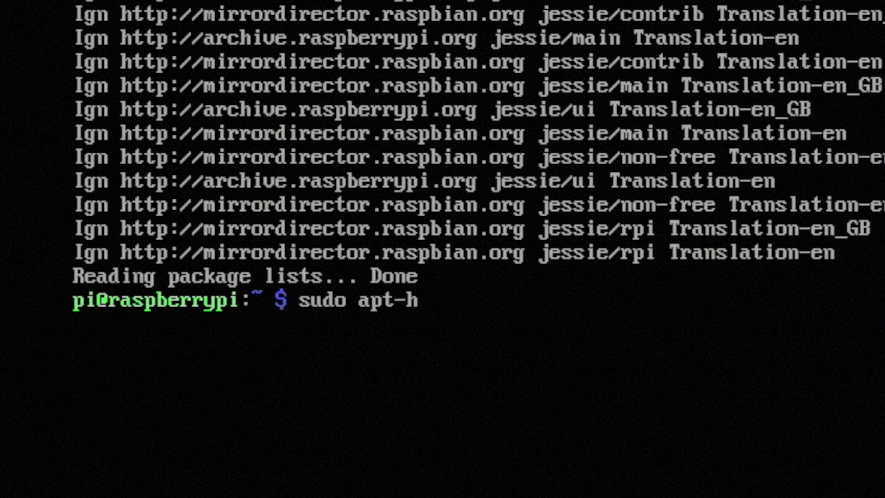
pyautogui.press('Return')
pyautogui.write('sudo apt-get')
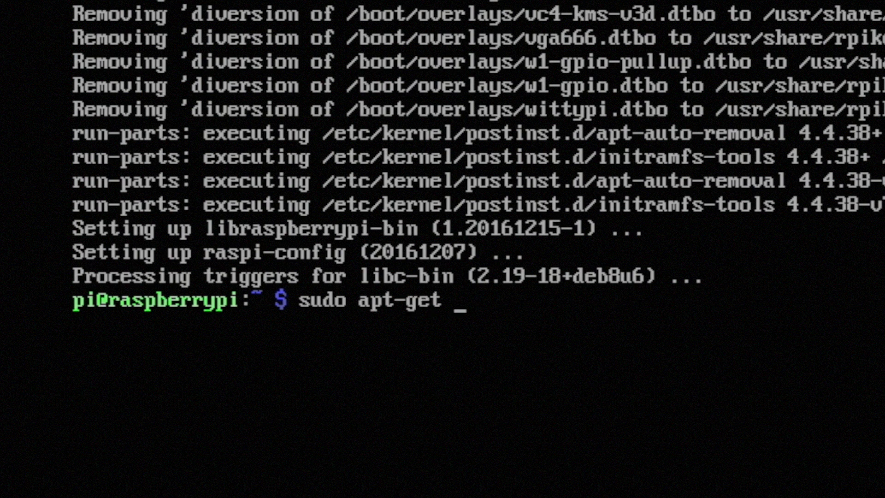
pyautogui.write('install kodi')
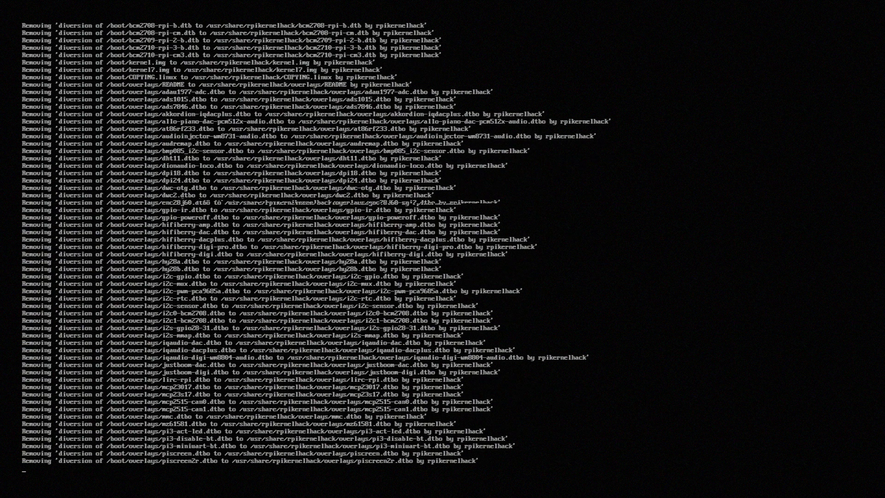
pyautogui.scroll(-3)
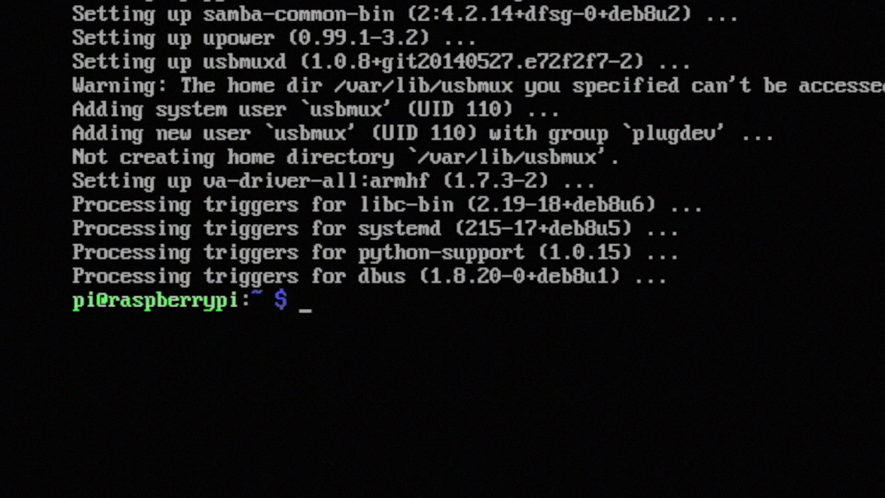
# Launch kodi from the prompt, reach its home menu, then exit via the power menu.
pyautogui.write('kodi')
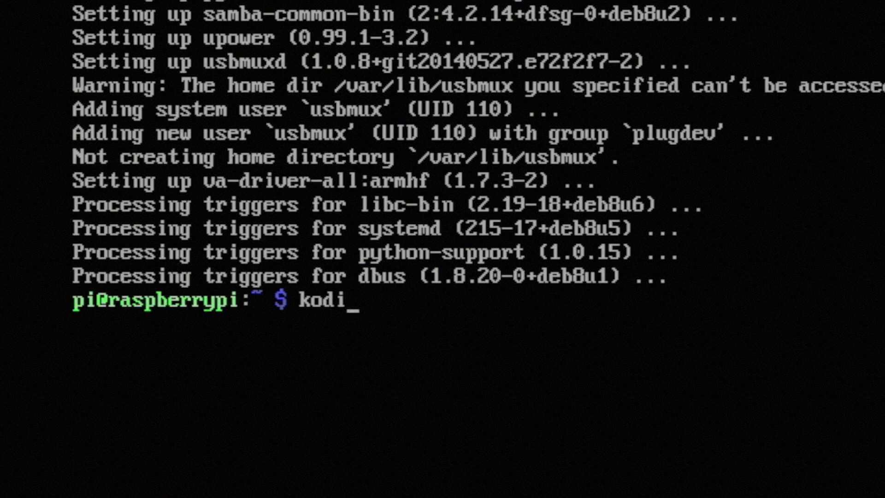
pyautogui.press('Return')
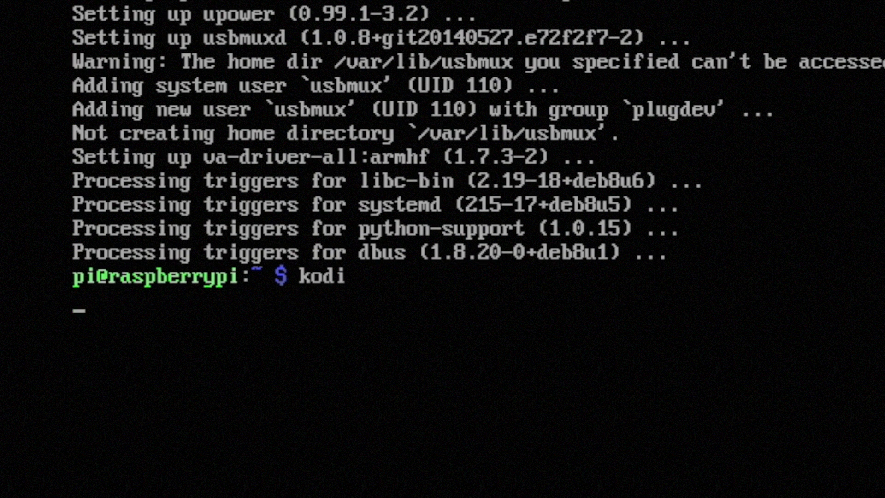
pyautogui.press('Return')
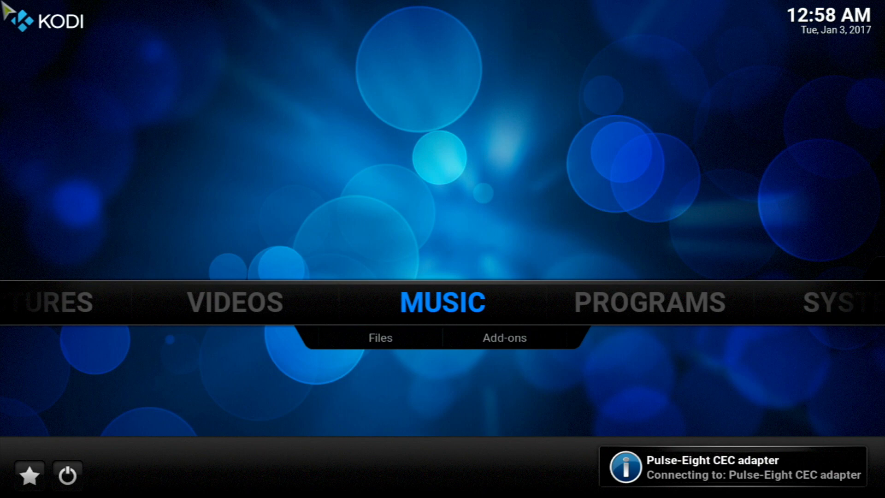
pyautogui.click(502, 337)
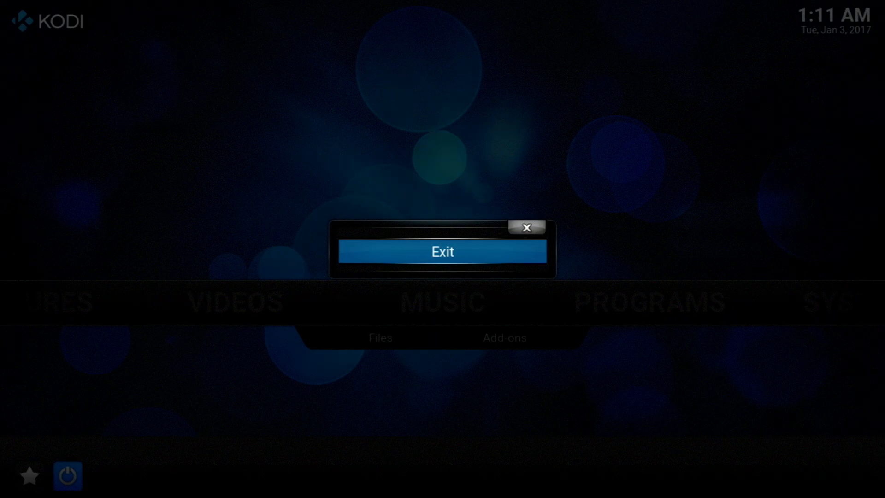
pyautogui.click(443, 252)
pyautogui.write('p')
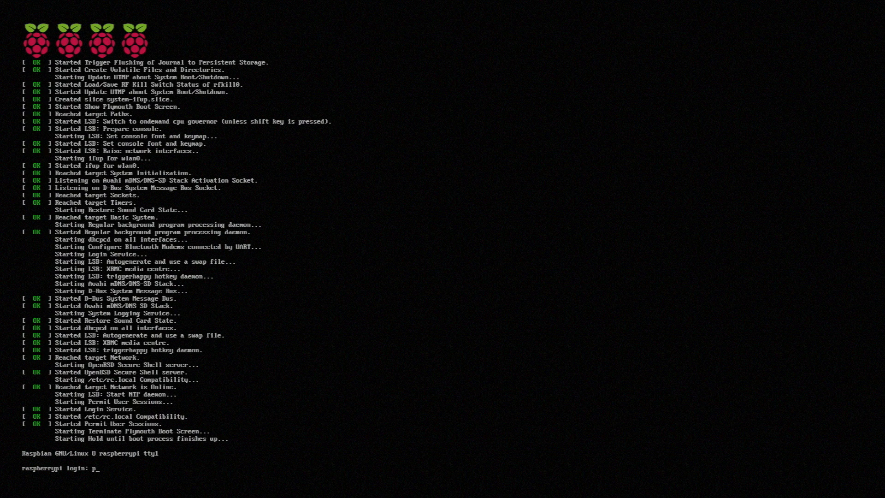
# Log in as pi, install xserver-xorg with --no-install-recommends, then install raspberrypi-ui-mods answering y.
pyautogui.press('Return')
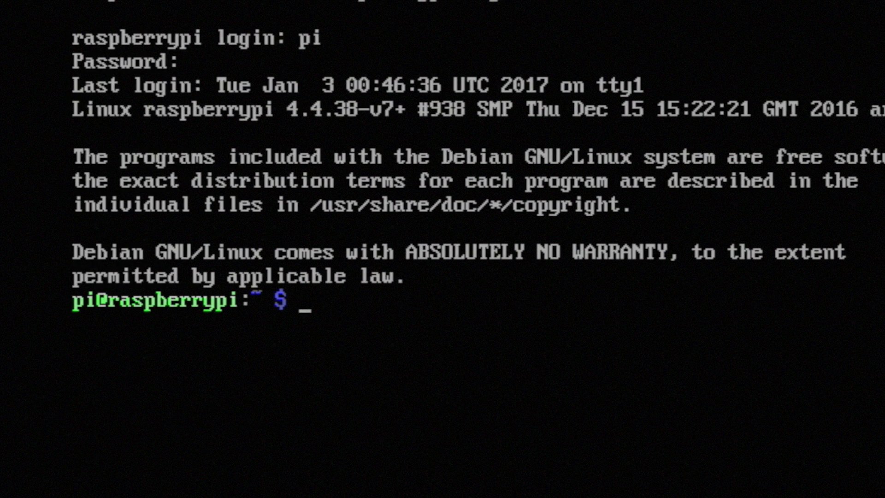
pyautogui.write('sudo apt-get install')
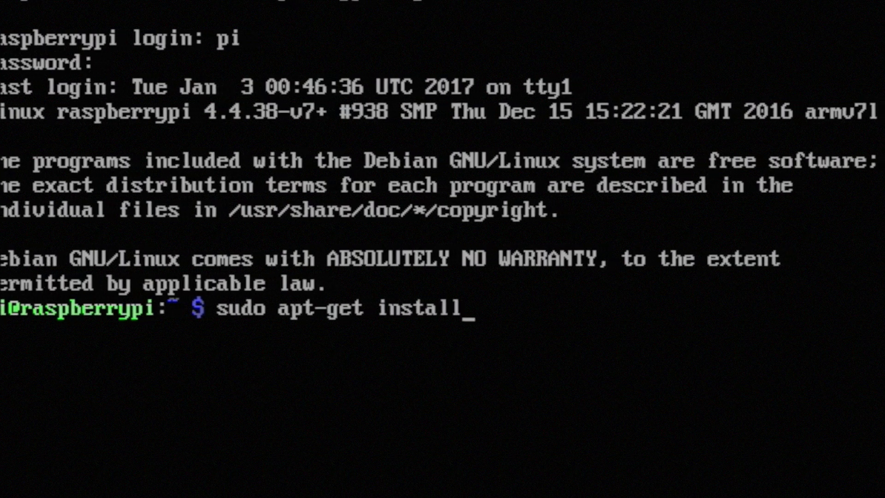
pyautogui.write('--no-install-recommends')
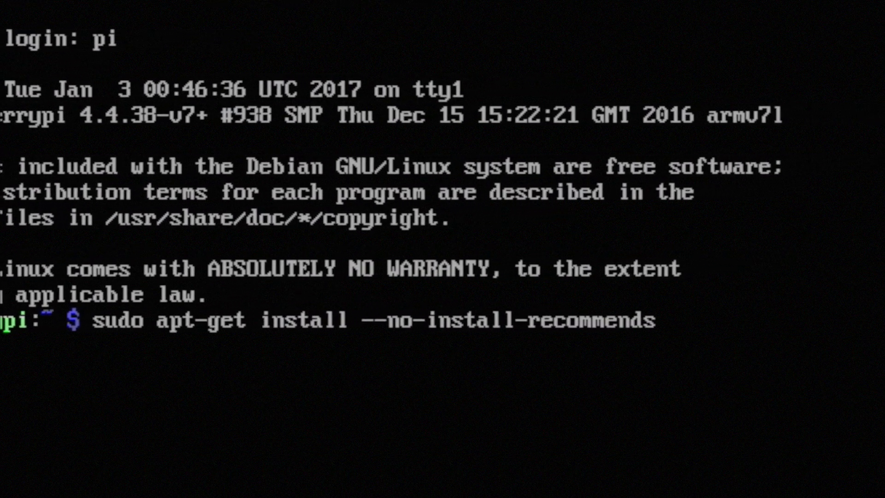
pyautogui.press('Return')
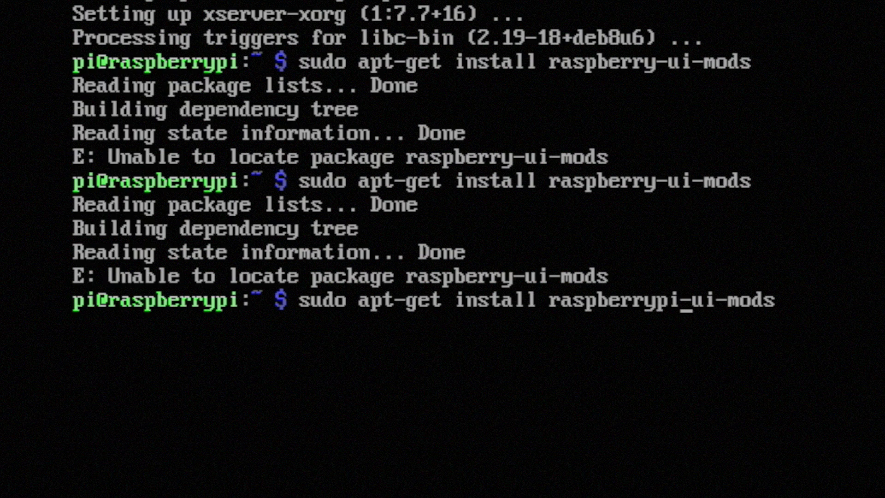
pyautogui.press('Return')
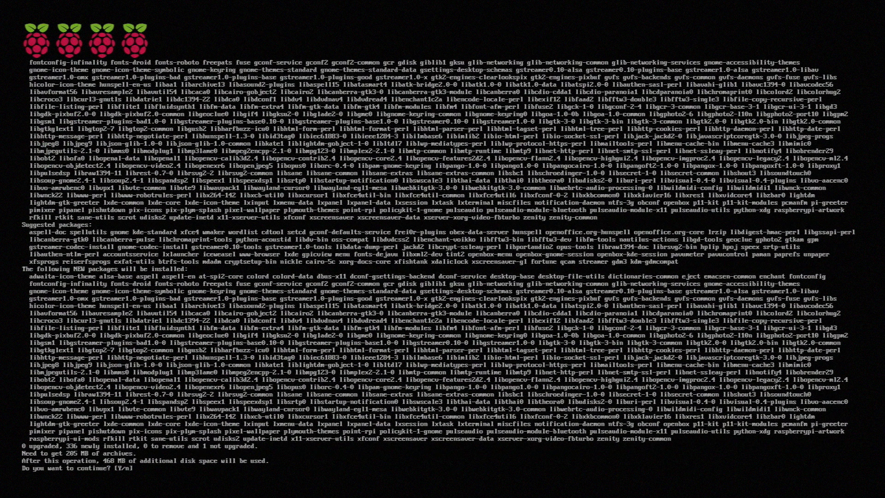
pyautogui.write('y')
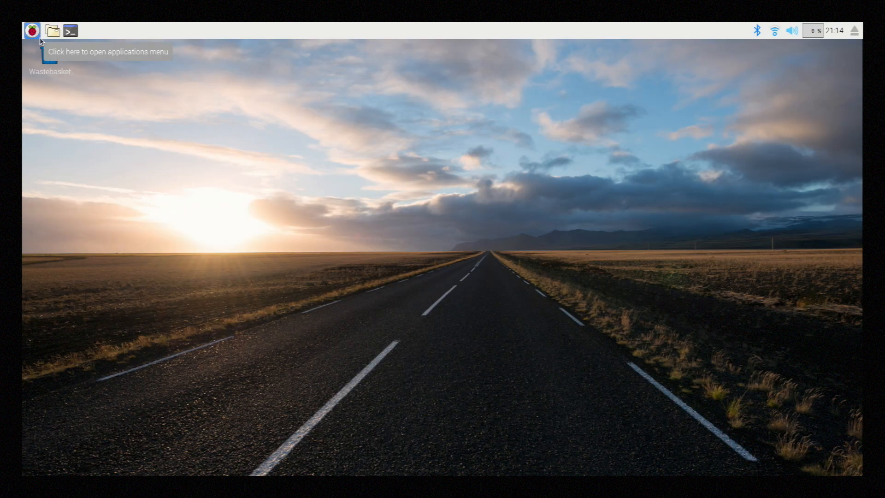
# Launch Kodi Media Center from the Raspberry menu's Sound & Video category.
pyautogui.click(31, 29)
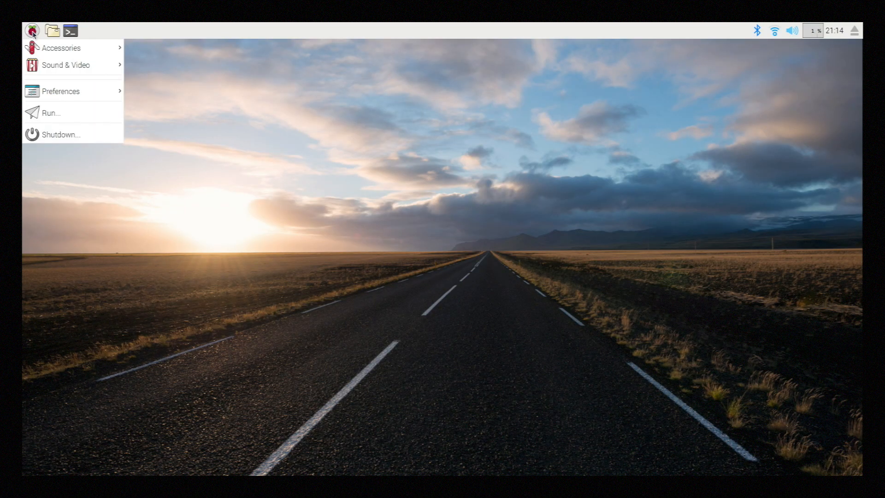
pyautogui.moveTo(67, 64)
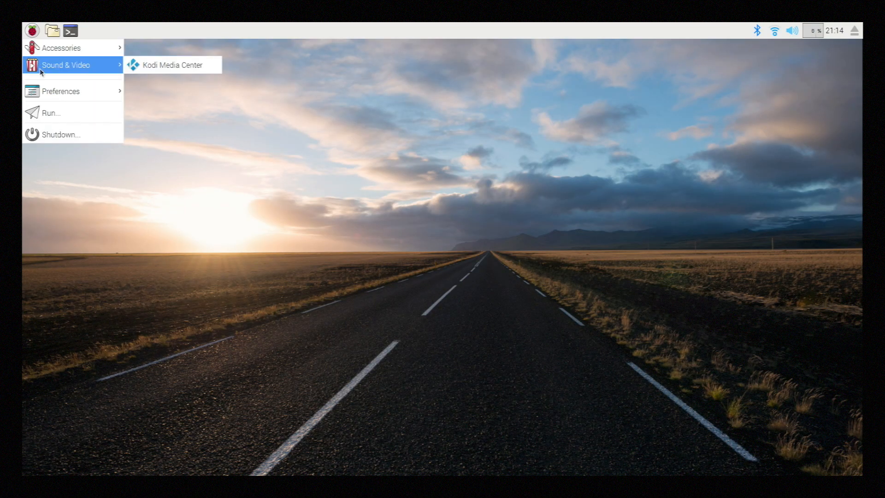
pyautogui.moveTo(41, 67)
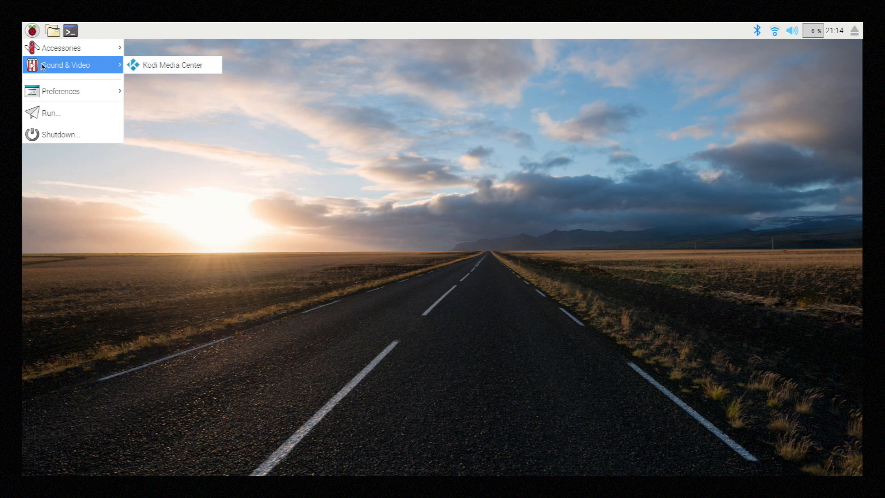
pyautogui.moveTo(54, 61)
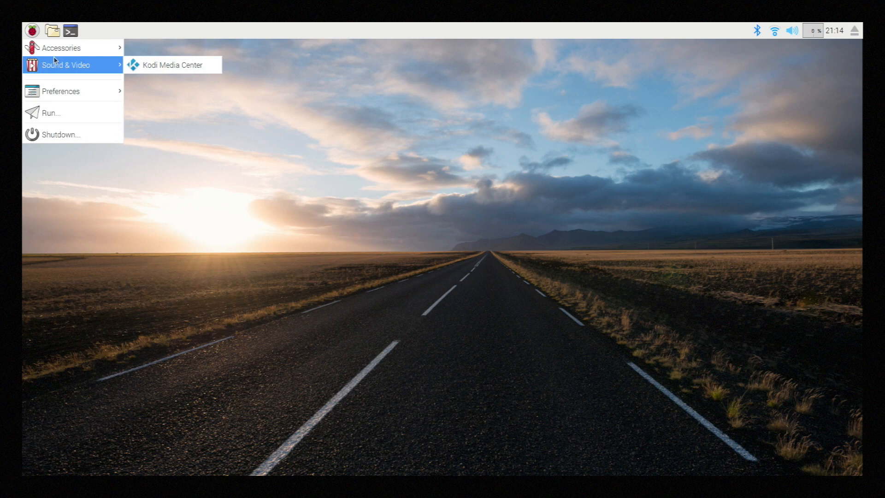
pyautogui.moveTo(174, 83)
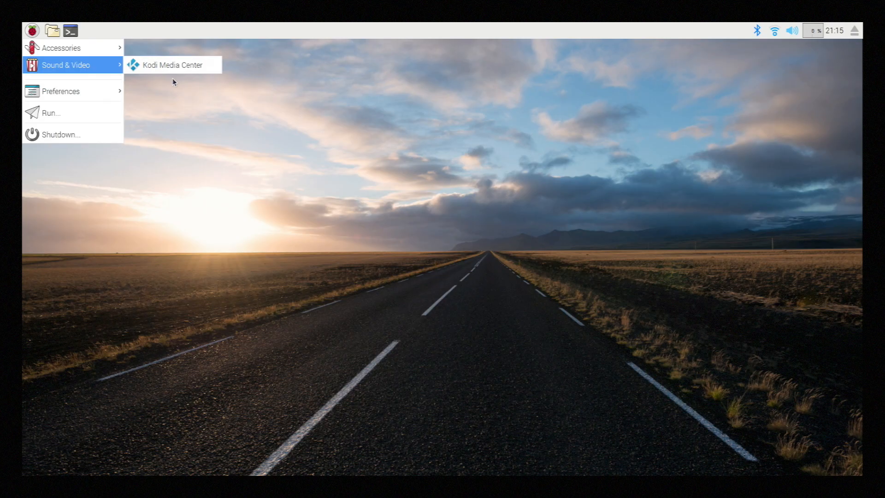
pyautogui.click(172, 64)
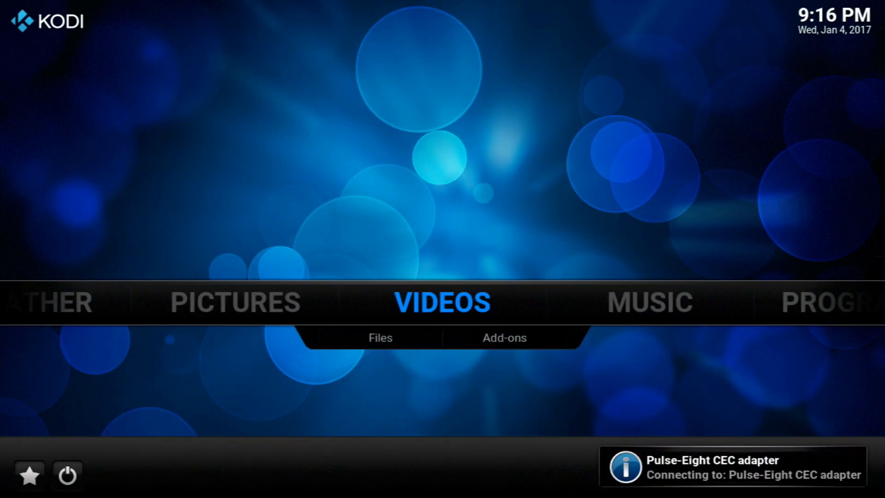